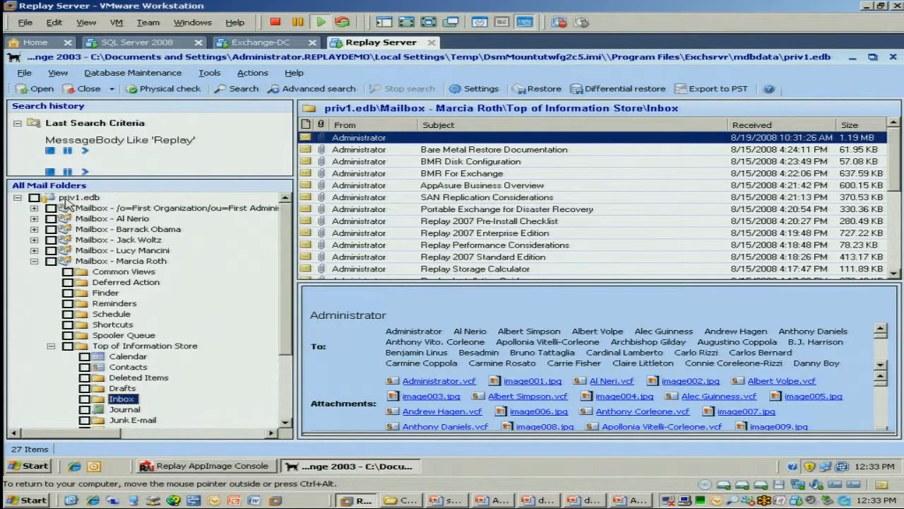
{"action": "mouse_move", "coordinate": [285, 299]}
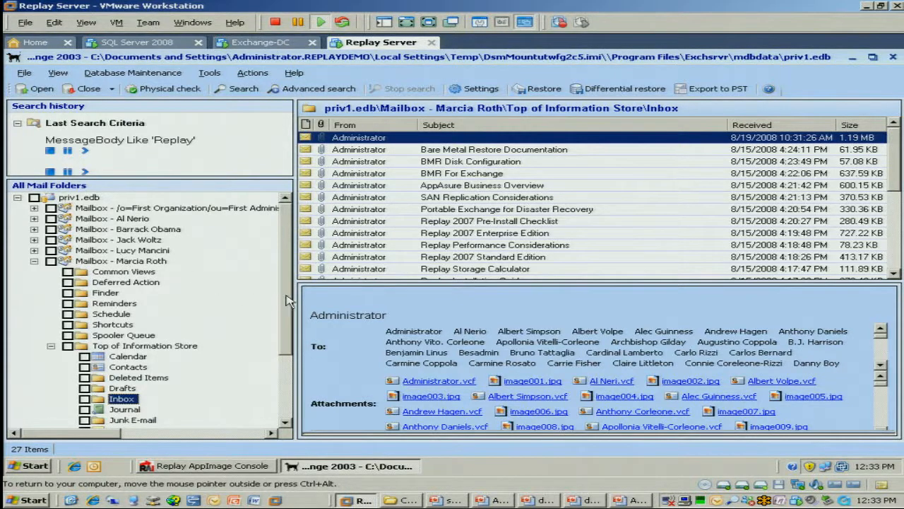
{"action": "mouse_move", "coordinate": [158, 252]}
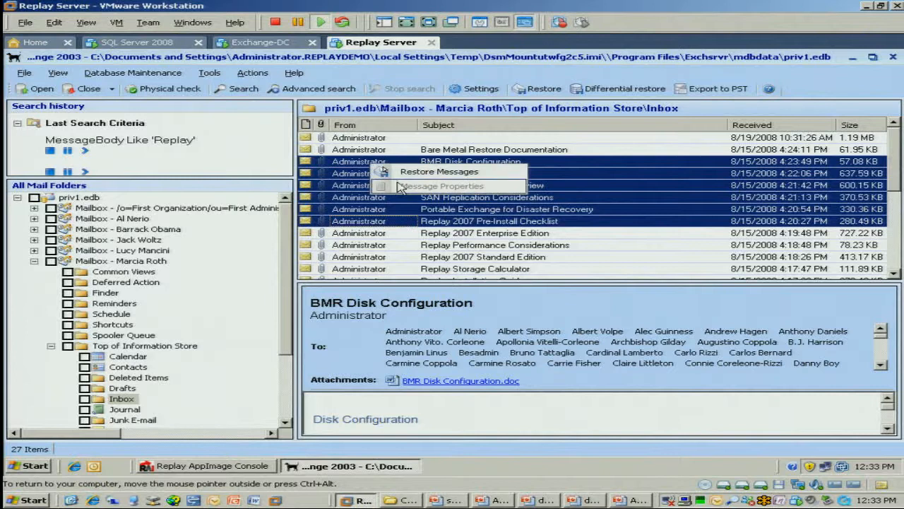
Step: Start Restore Messages for the selected Inbox messages and choose Restore to original location over Redirect to PST
{"action": "left_click", "coordinate": [438, 172]}
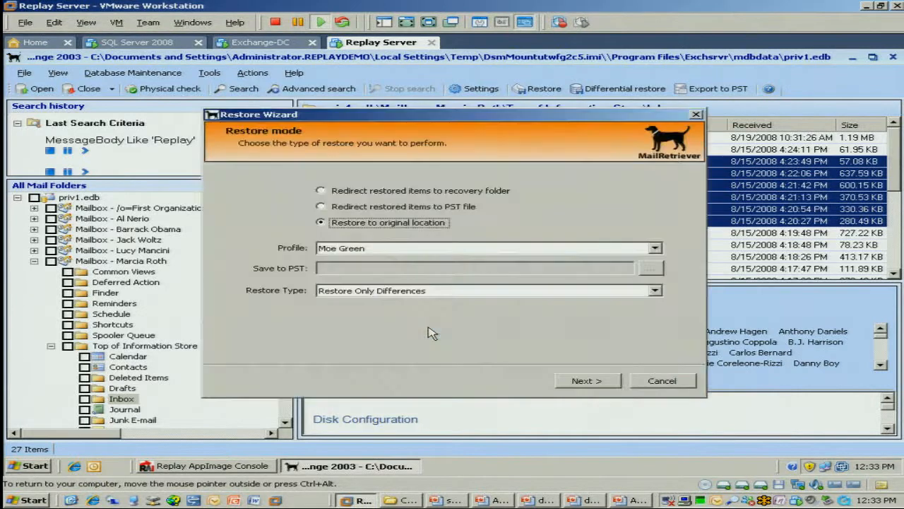
{"action": "left_click", "coordinate": [321, 206]}
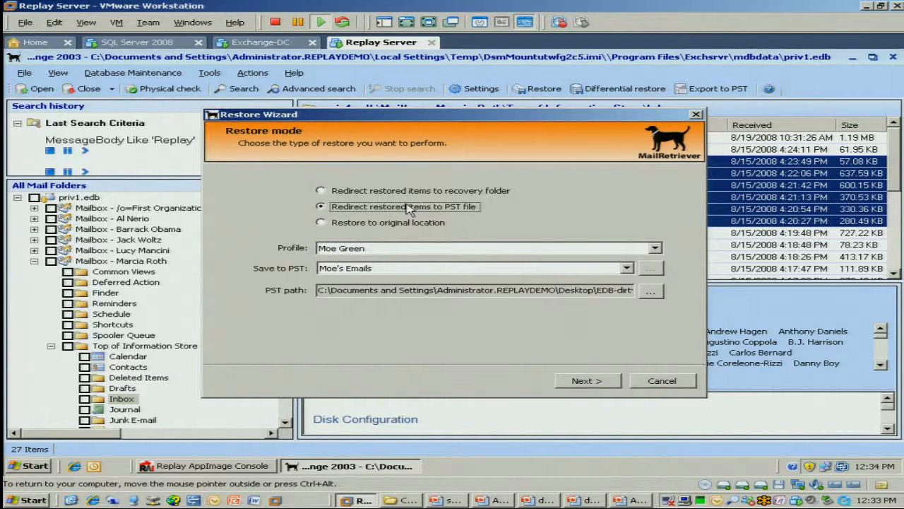
{"action": "left_click", "coordinate": [321, 222]}
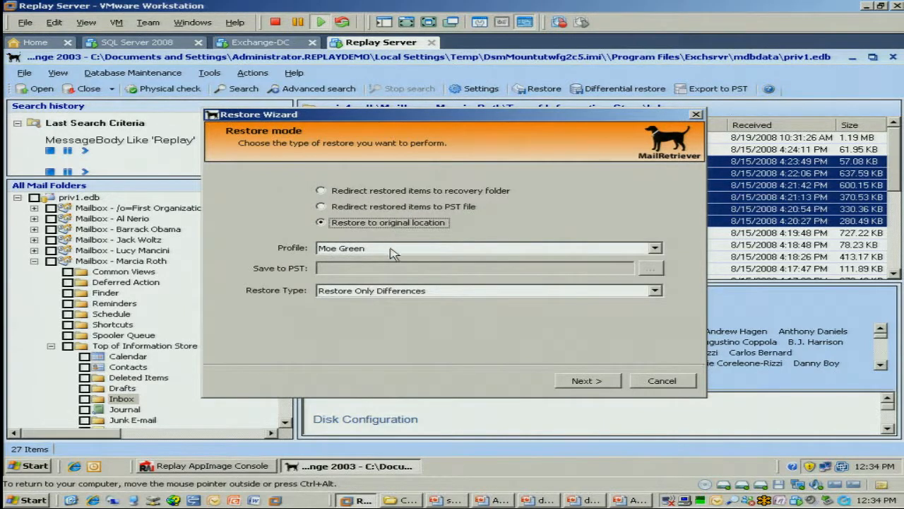
{"action": "mouse_move", "coordinate": [393, 296]}
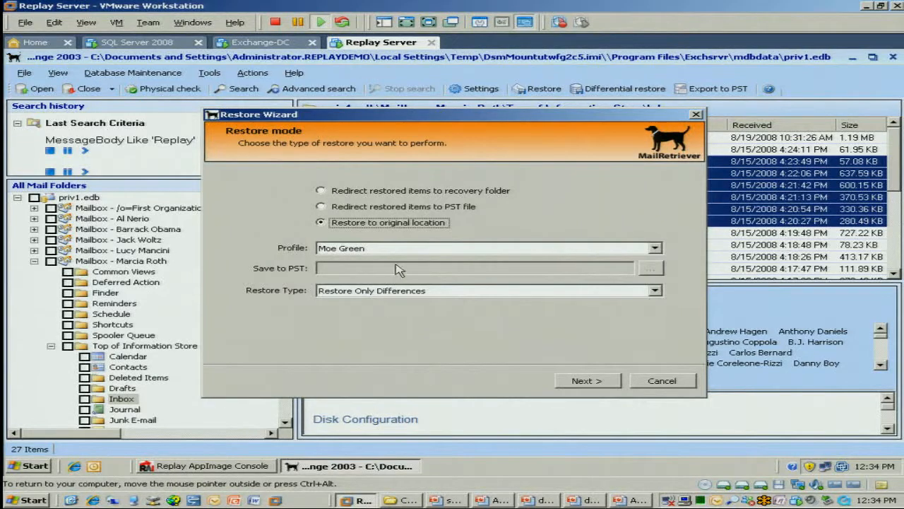
{"action": "left_click", "coordinate": [588, 382]}
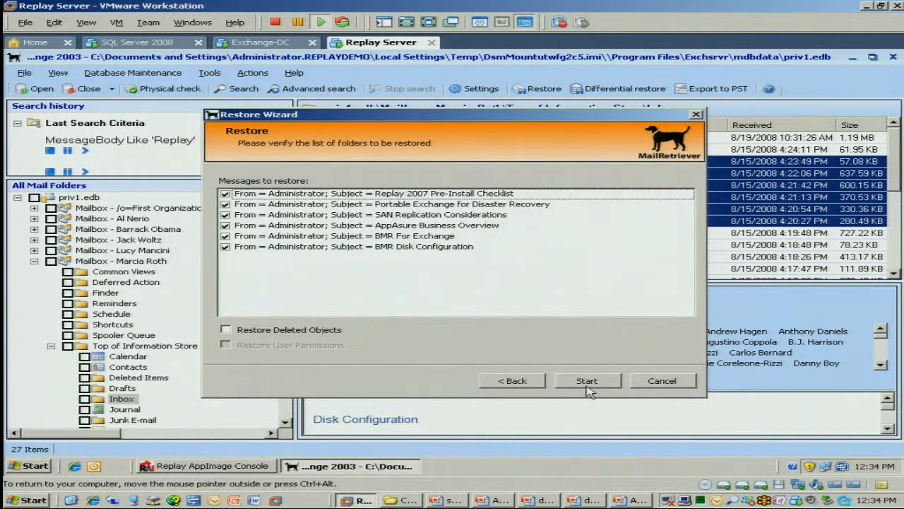
{"action": "left_click", "coordinate": [586, 380]}
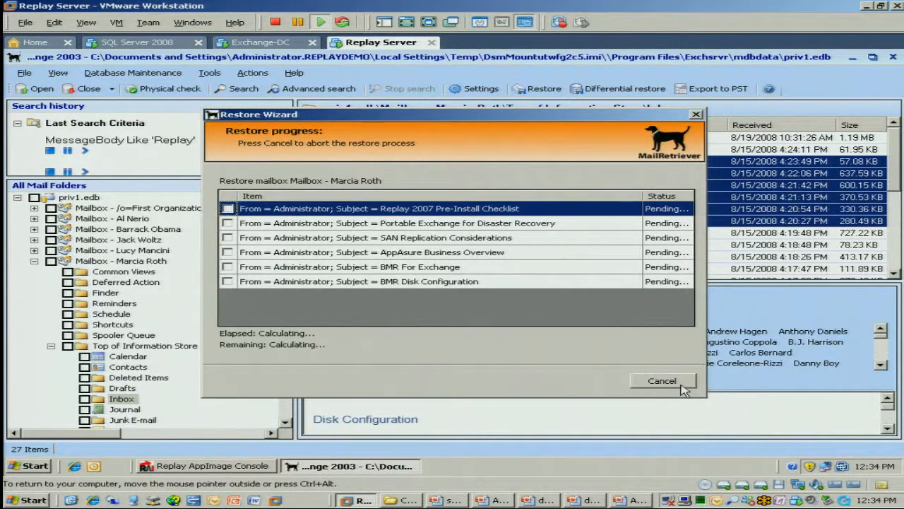
{"action": "left_click", "coordinate": [662, 380]}
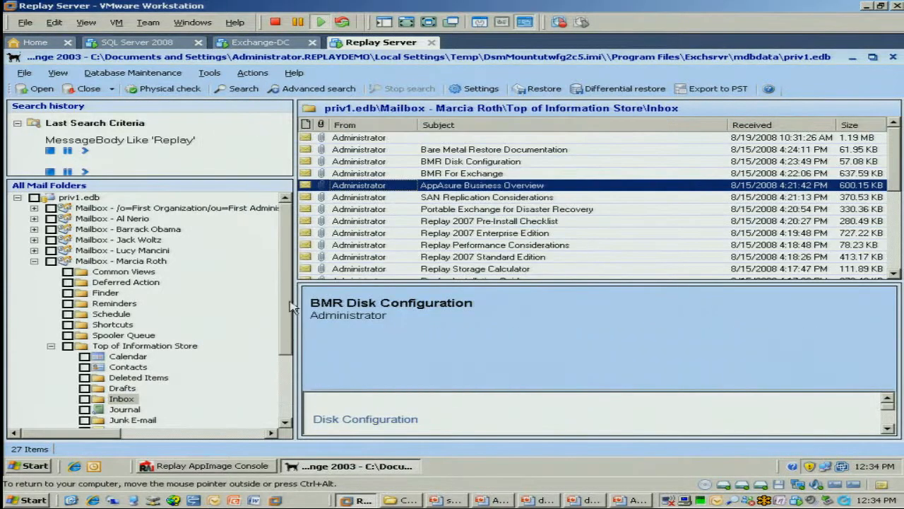
Step: Run a subject search for 'Business' across the checked database
{"action": "left_click", "coordinate": [481, 185]}
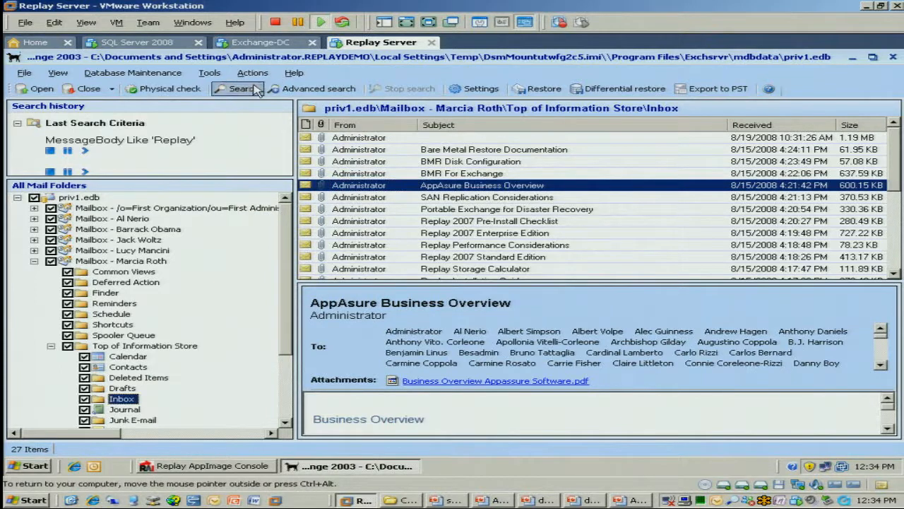
{"action": "left_click", "coordinate": [240, 88]}
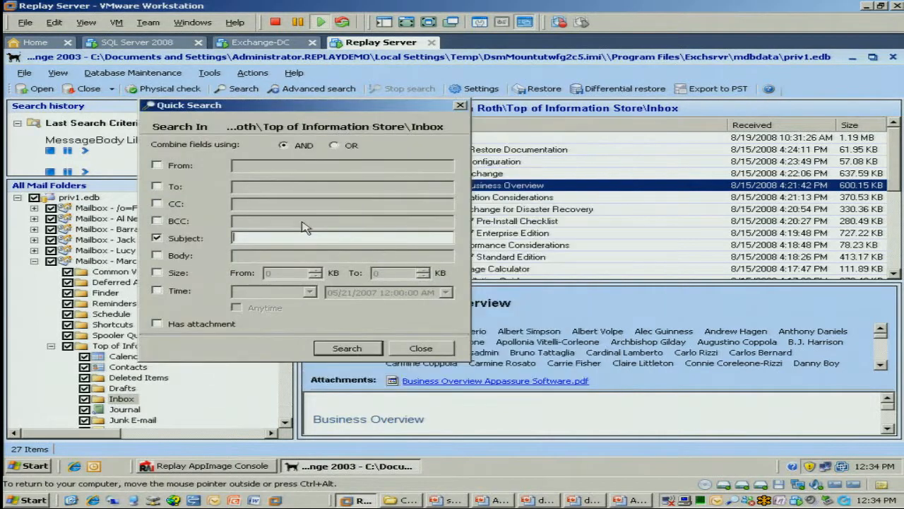
{"action": "type", "text": "Business"}
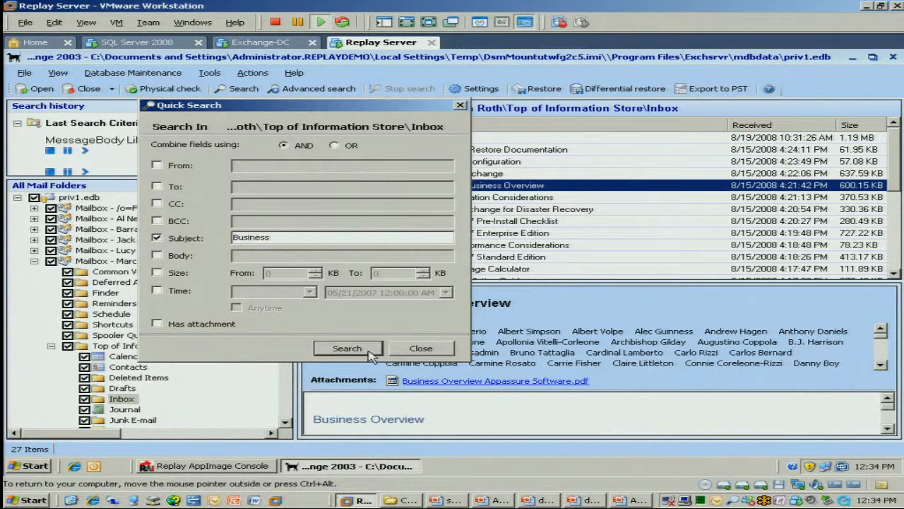
{"action": "left_click", "coordinate": [347, 347]}
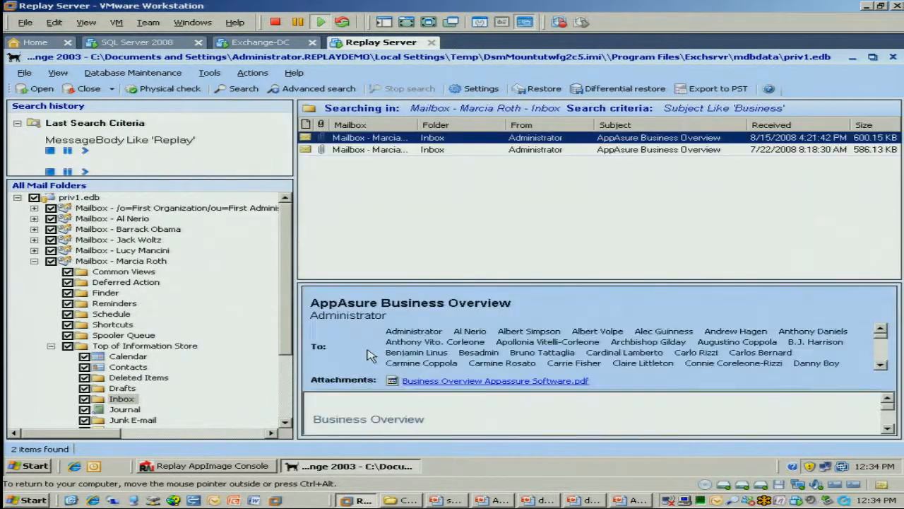
{"action": "mouse_move", "coordinate": [460, 271]}
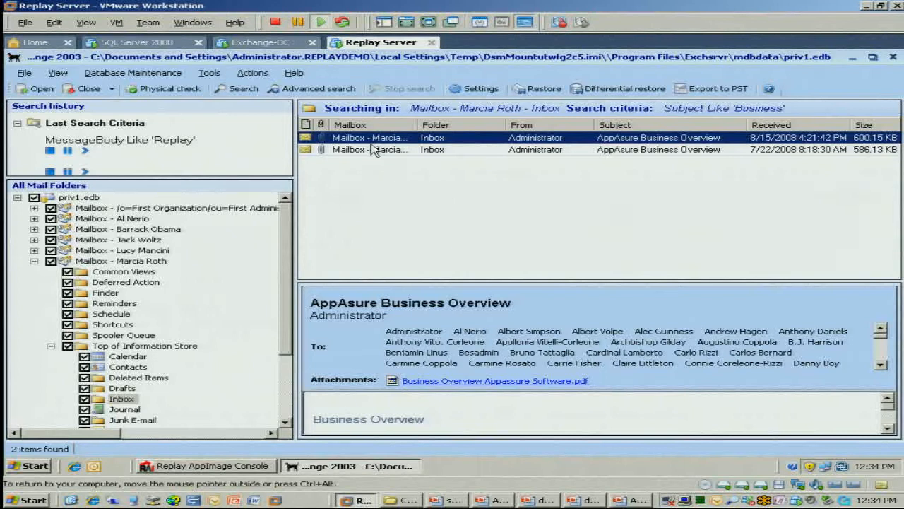
Step: Select both AppAsure Business Overview results
{"action": "left_click", "coordinate": [368, 150]}
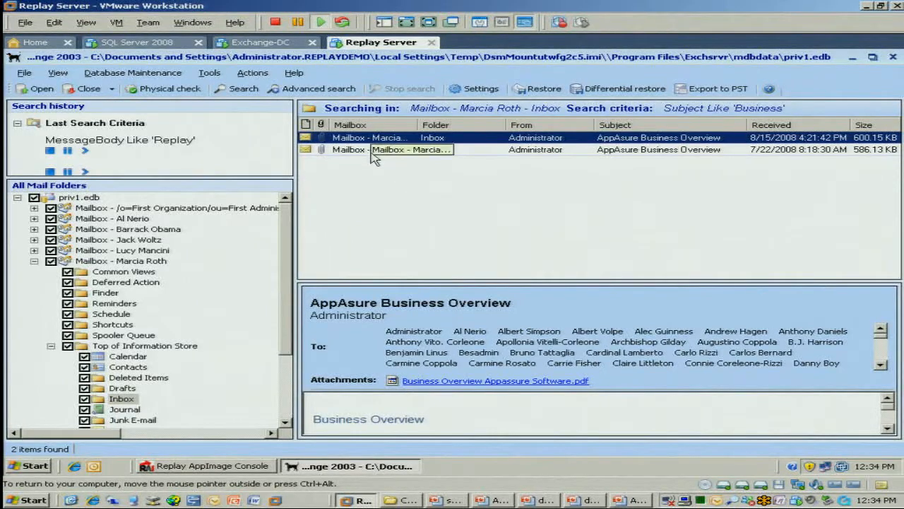
{"action": "left_click", "coordinate": [368, 137]}
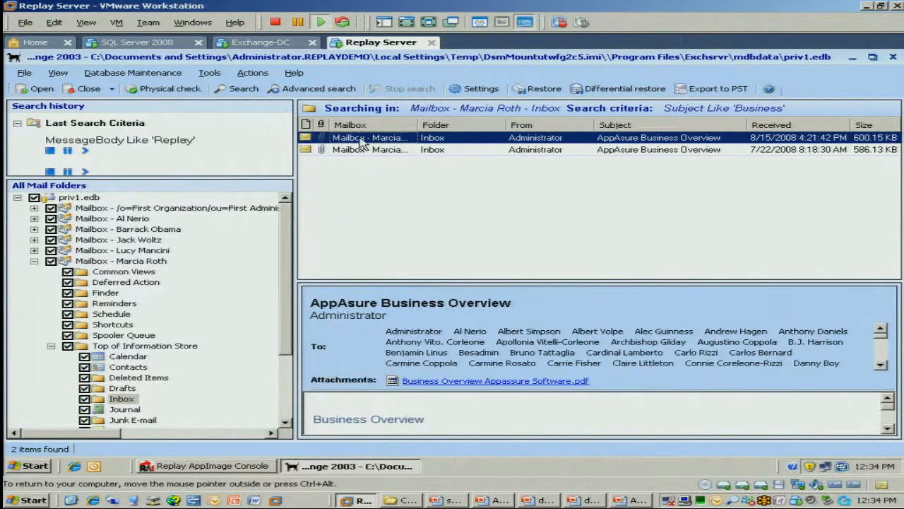
Step: Restore both AppAsure Business Overview messages to their original location
{"action": "right_click", "coordinate": [371, 150]}
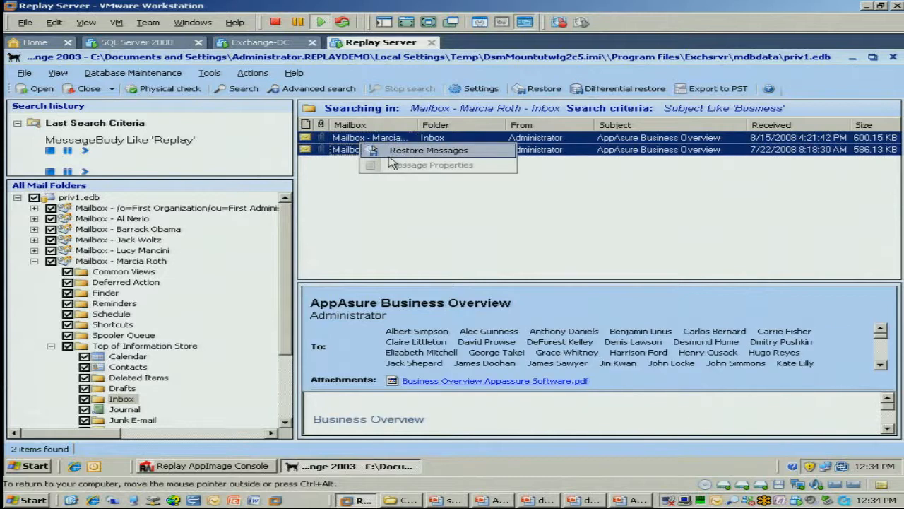
{"action": "left_click", "coordinate": [428, 150]}
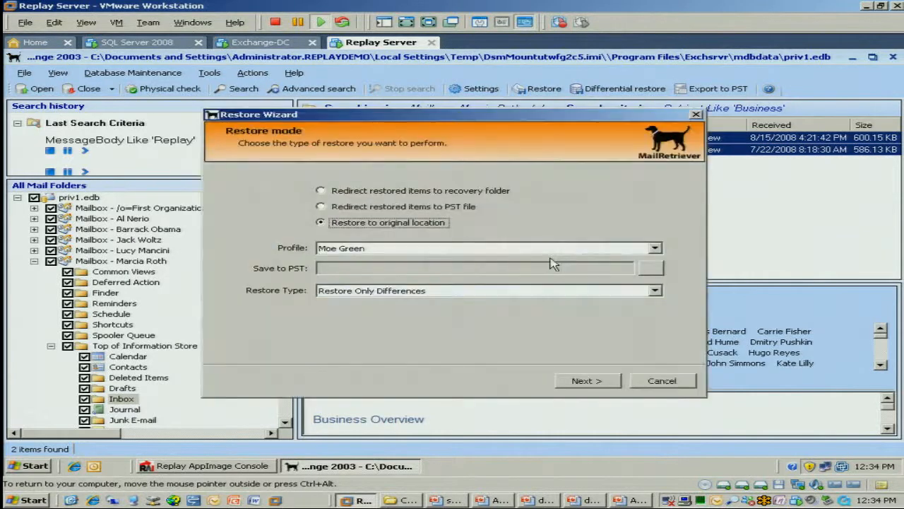
{"action": "left_click", "coordinate": [662, 380]}
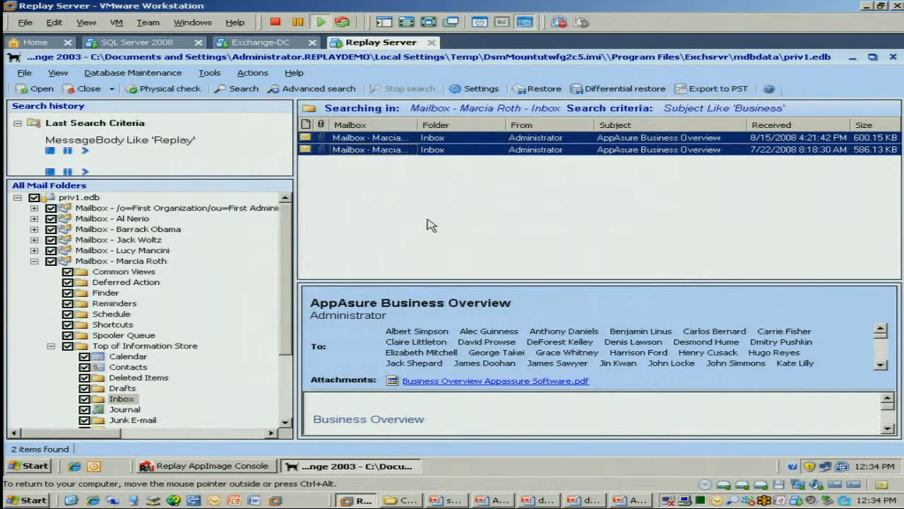
Step: Export the whole priv1.edb database to PST using the Moe Green Outlook profile
{"action": "left_click", "coordinate": [79, 198]}
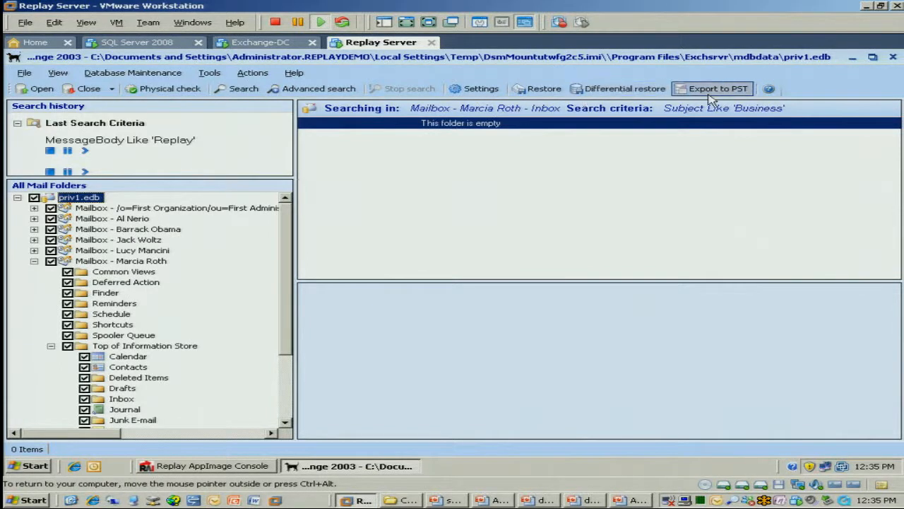
{"action": "mouse_move", "coordinate": [718, 87]}
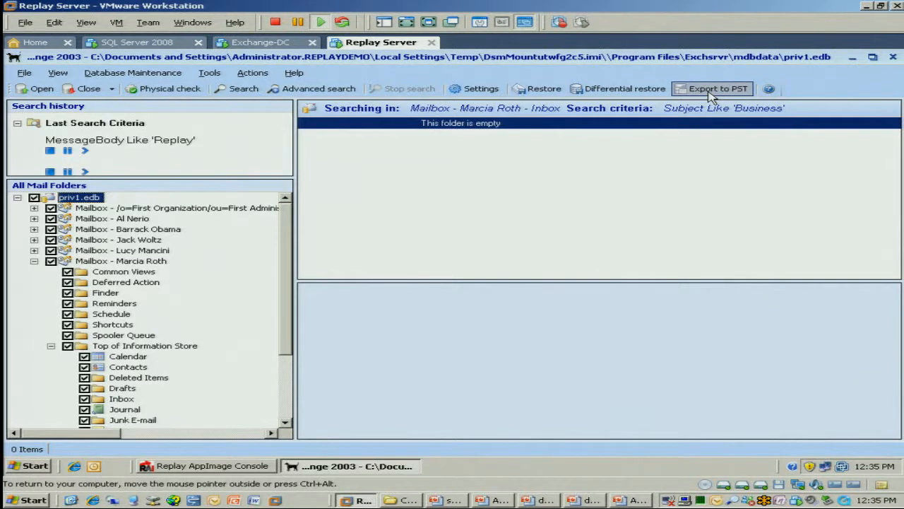
{"action": "left_click", "coordinate": [718, 88]}
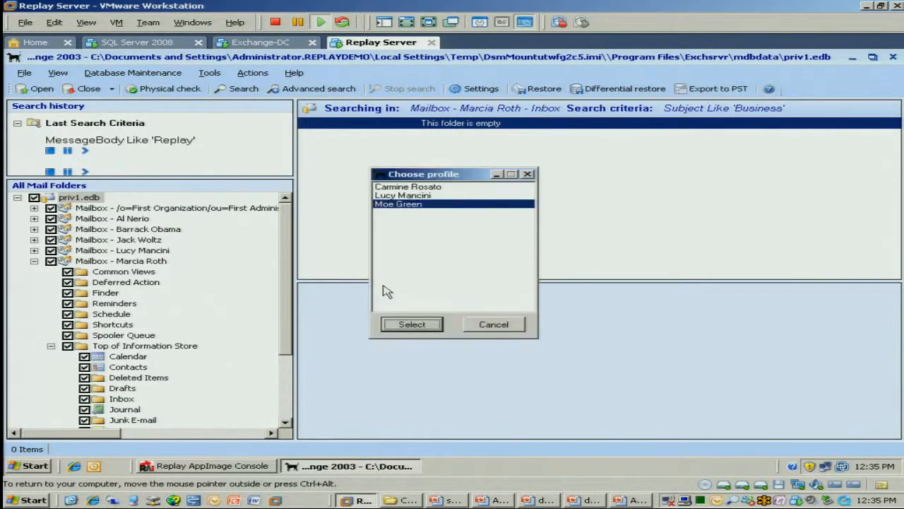
{"action": "left_click", "coordinate": [413, 324]}
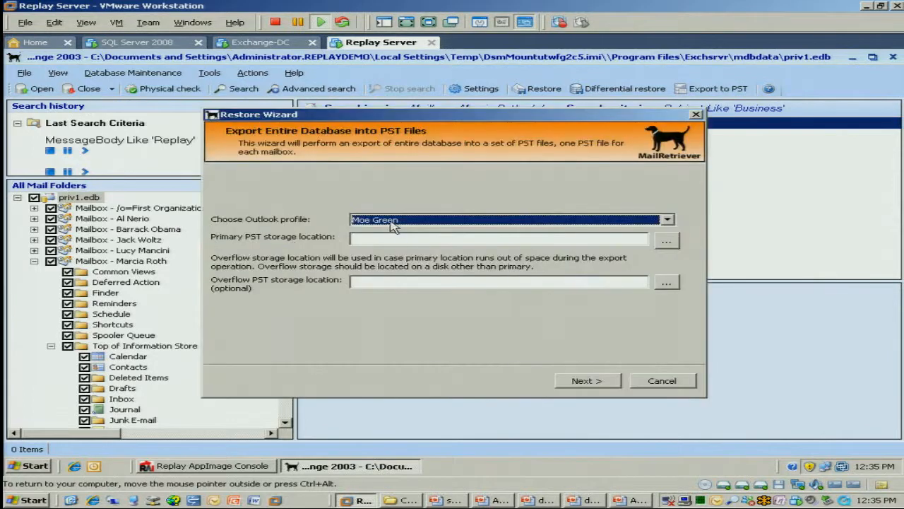